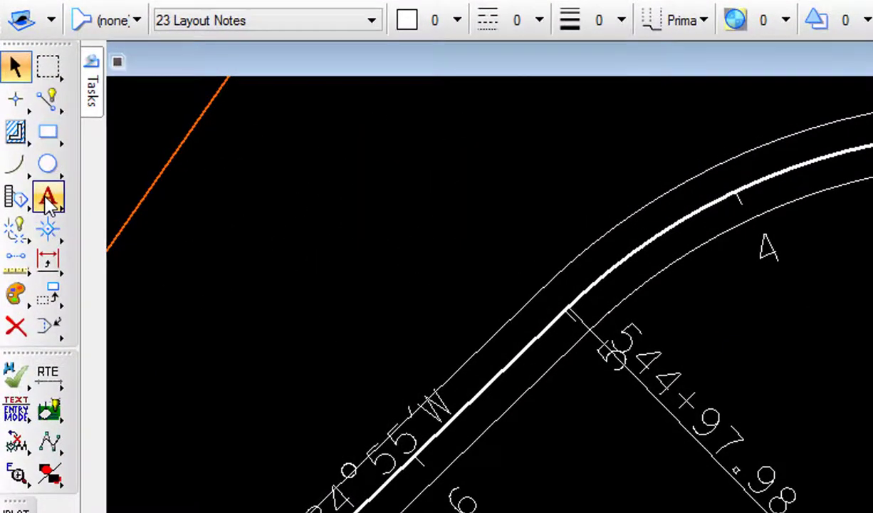
pyautogui.moveTo(48, 199)
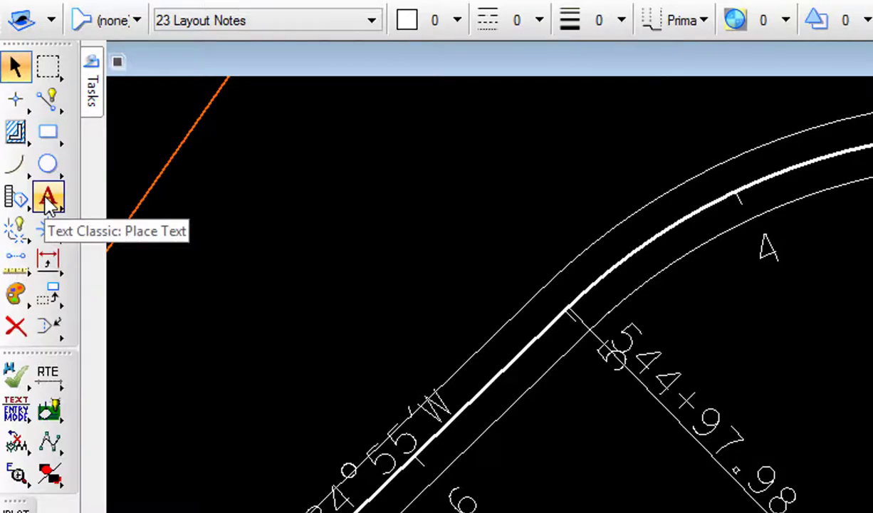
# - Start the Place Note tool from the Text Classic tool group
pyautogui.click(48, 198)
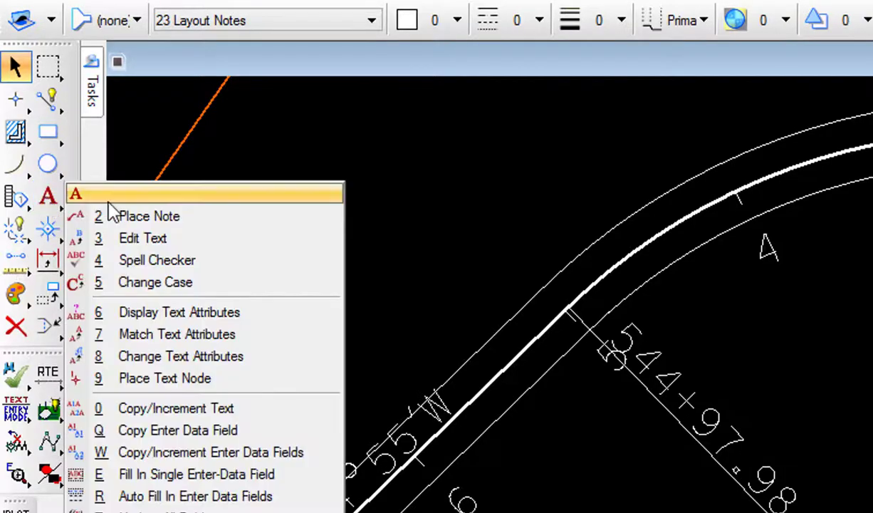
pyautogui.click(150, 217)
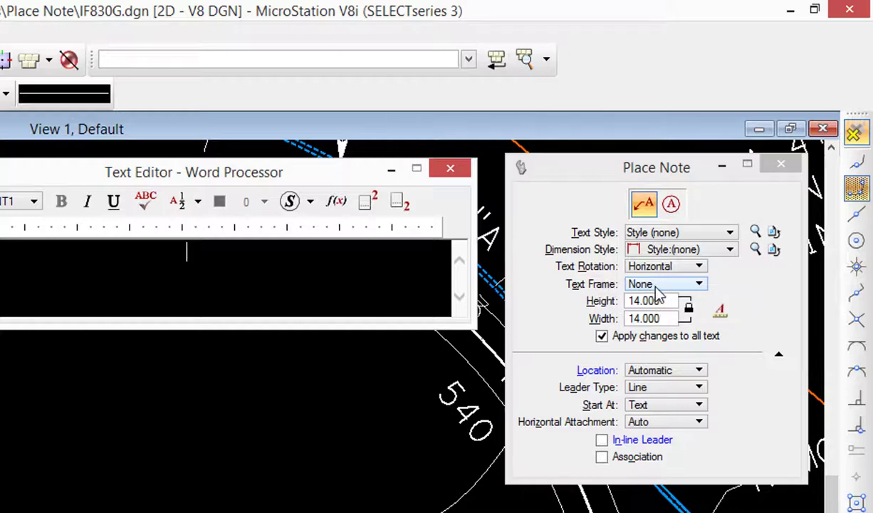
# - Set the note frame to Circle and the leader type to Curve
pyautogui.click(698, 283)
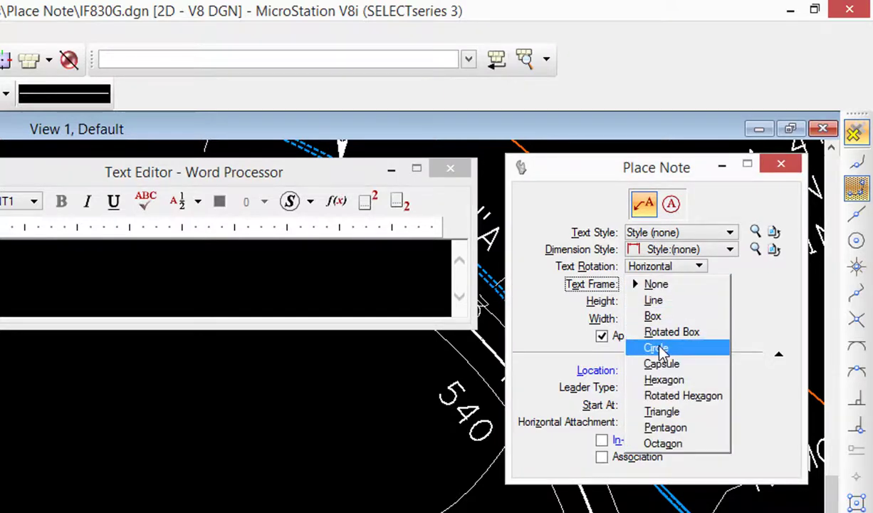
pyautogui.click(656, 347)
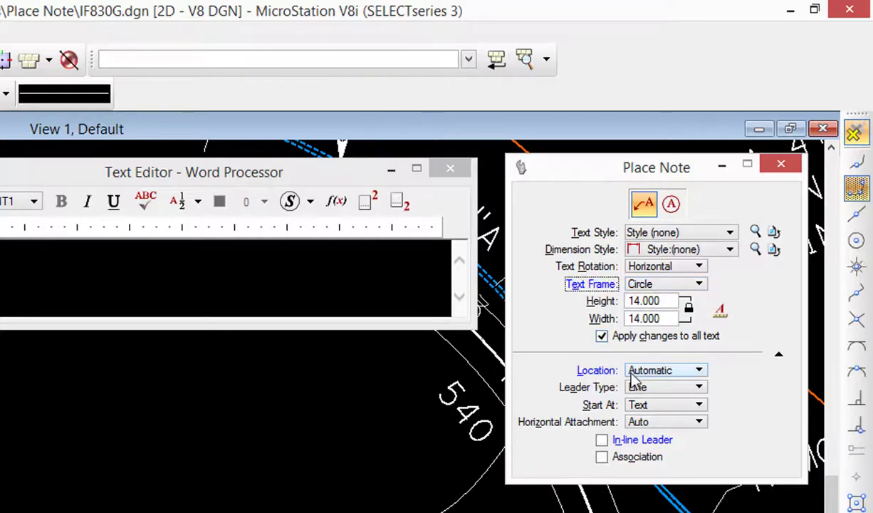
pyautogui.click(665, 388)
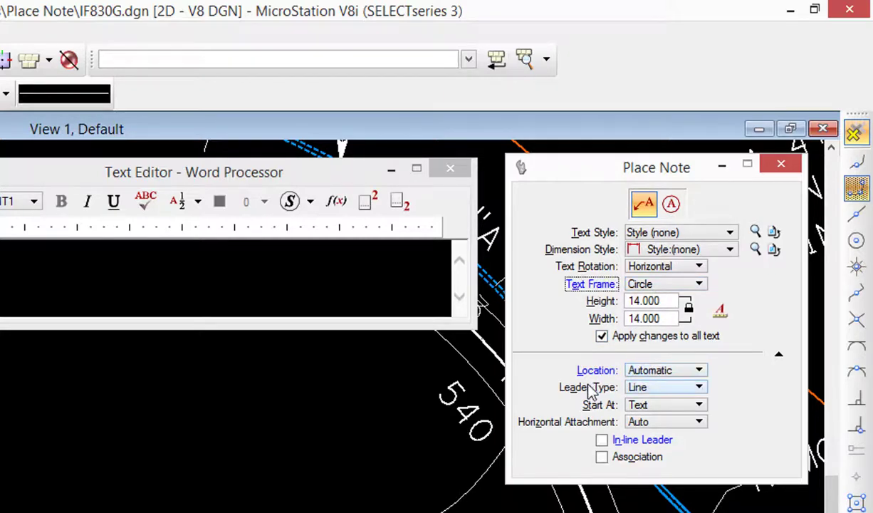
pyautogui.moveTo(667, 387)
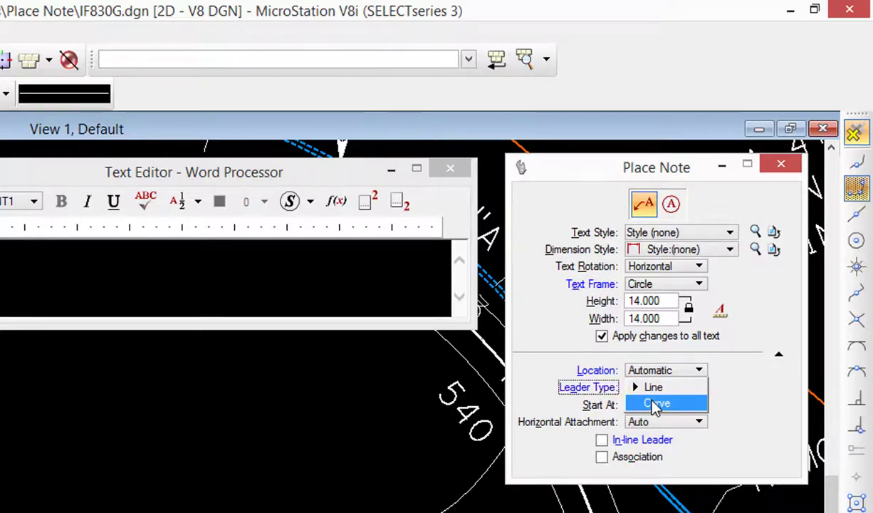
pyautogui.click(658, 404)
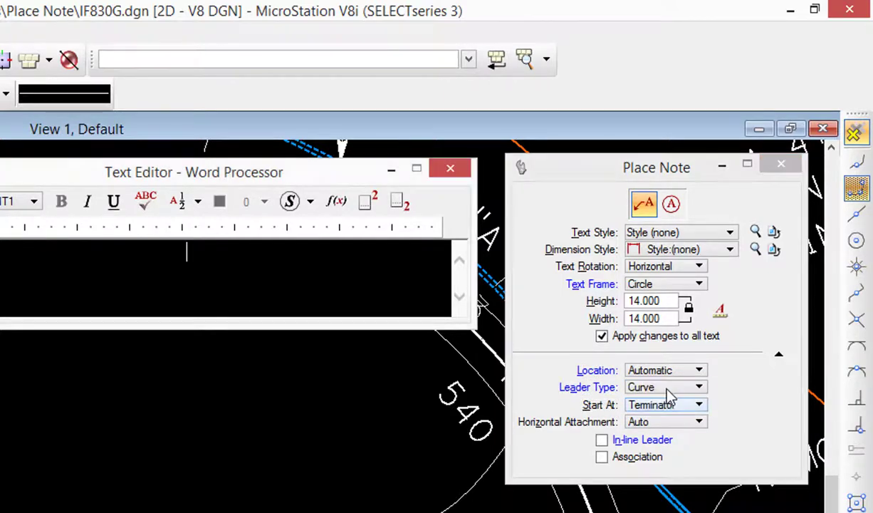
# - Enable the in-line leader and associate notes with the elements they point to
pyautogui.click(601, 439)
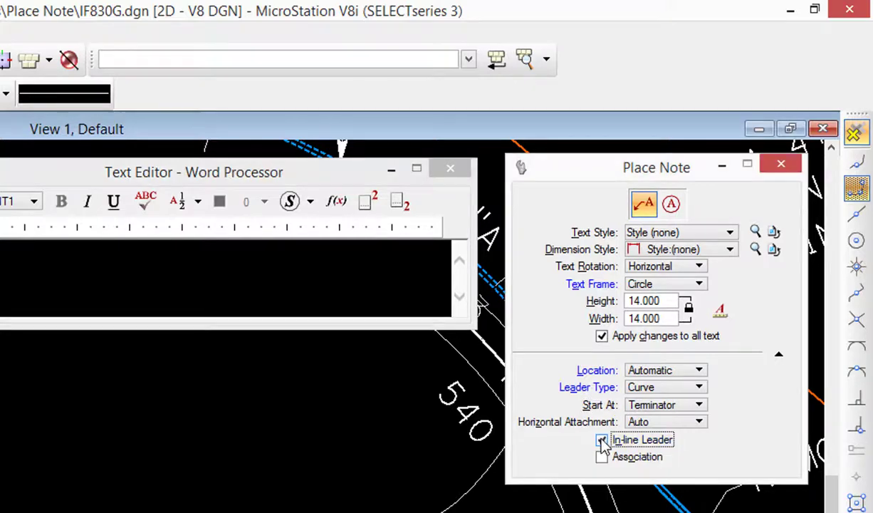
pyautogui.click(601, 439)
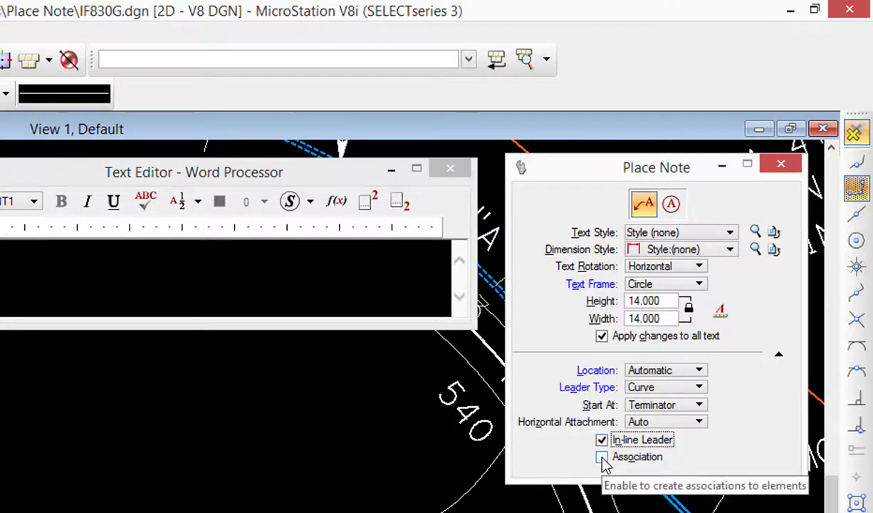
pyautogui.click(601, 456)
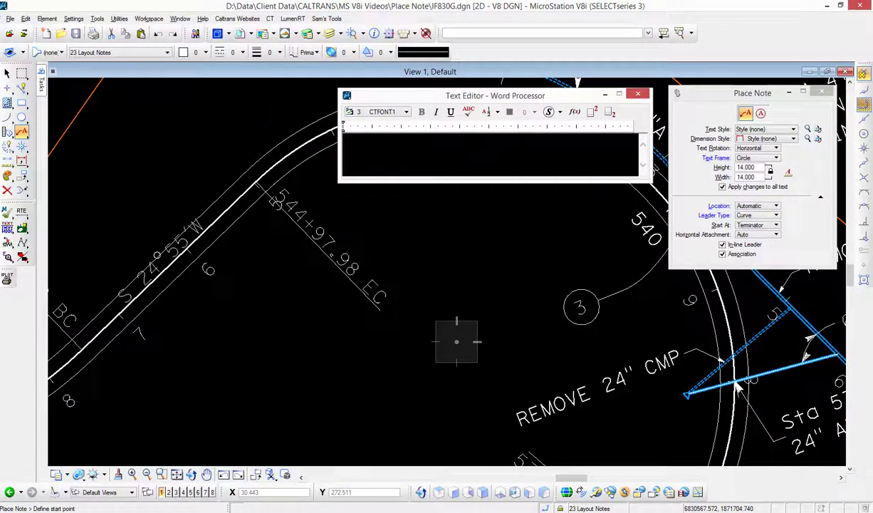
# - Enter 4 as the note text for the circled callout with a curved leader
pyautogui.write('4')
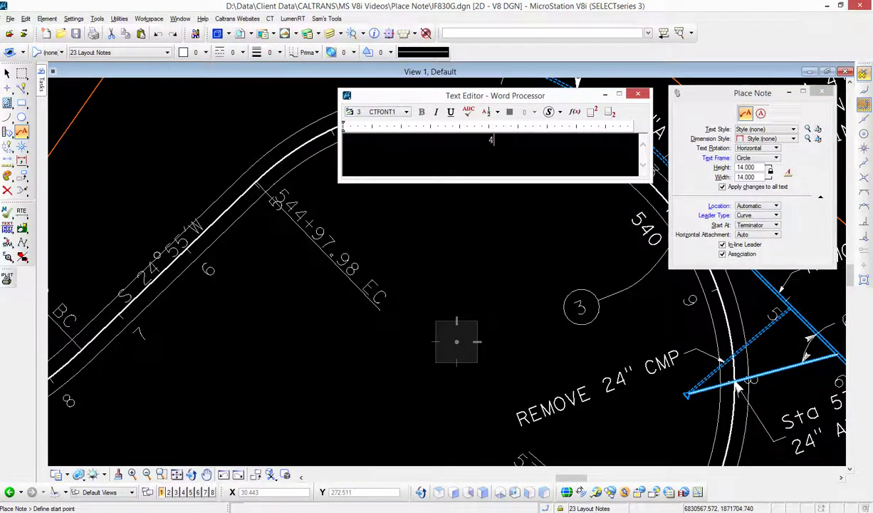
pyautogui.moveTo(305, 319)
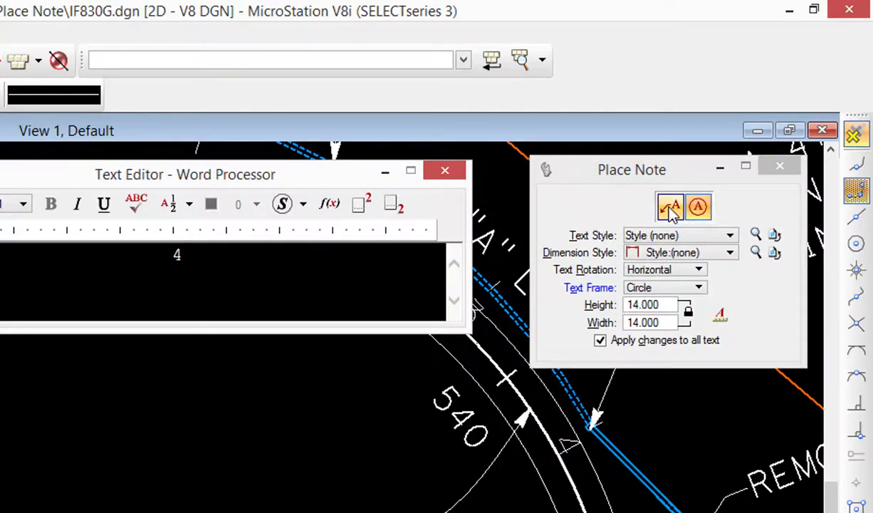
# - Switch Place Note to the no-leader mode for a standalone circled 4 bubble
pyautogui.click(670, 206)
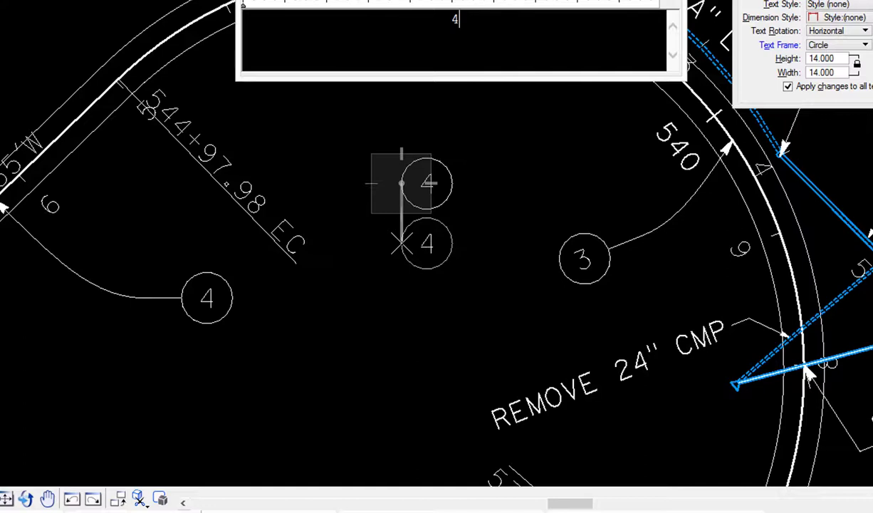
# - Enter 5 as the text for the bubble stacked tangent to the 4 bubble
pyautogui.write('5')
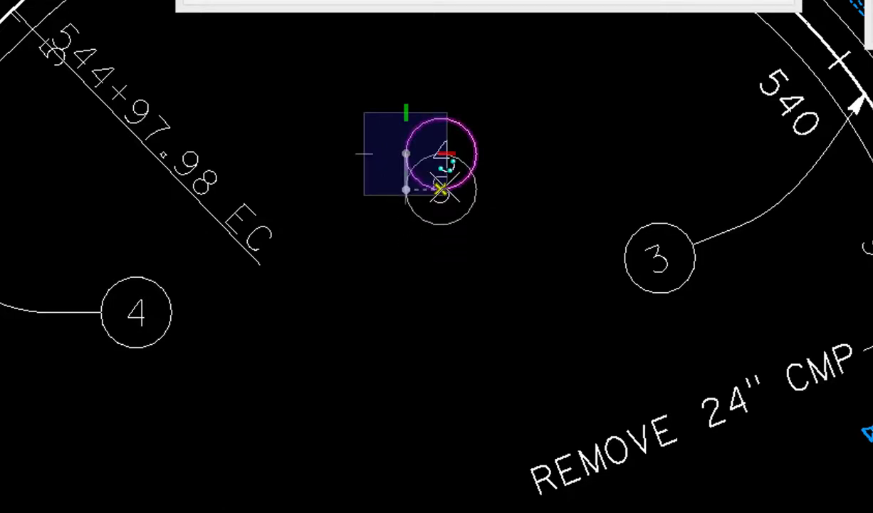
pyautogui.moveTo(441, 171)
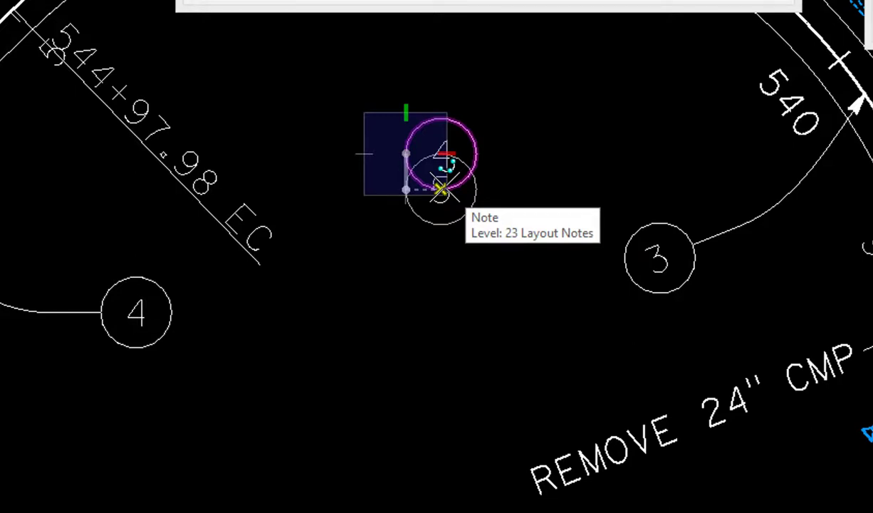